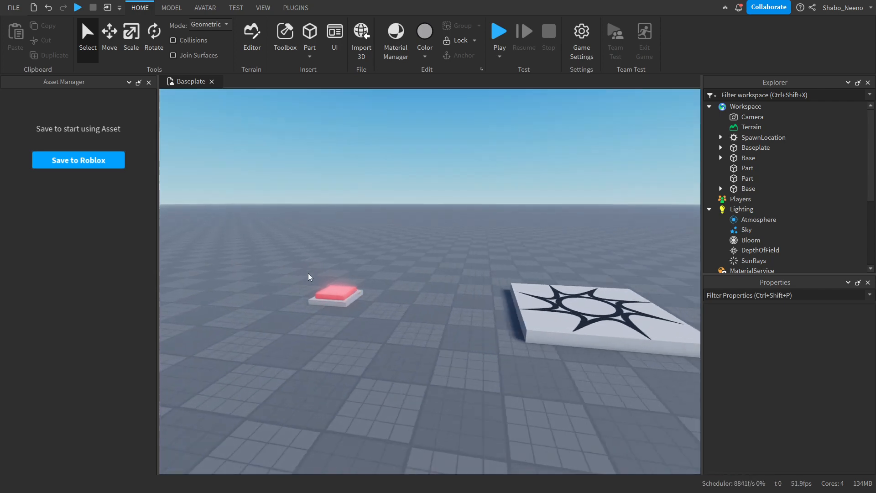
- Rename the red pad part to Pad1
click(335, 293)
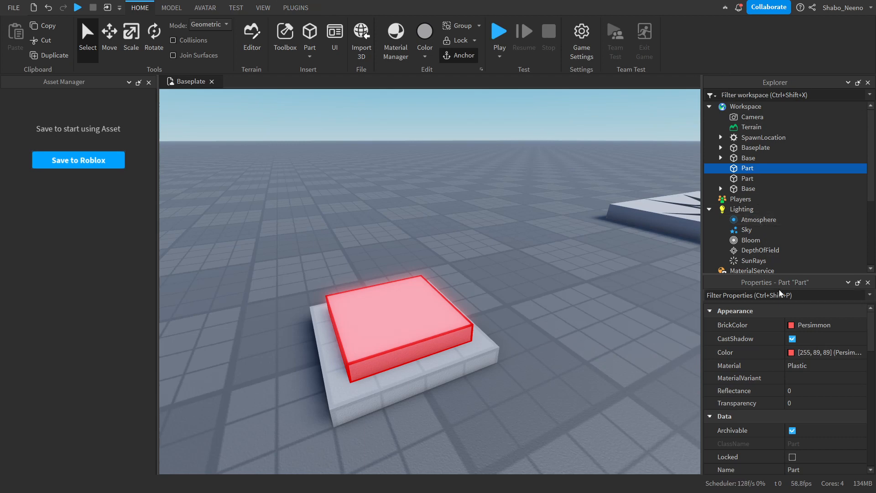
click(263, 7)
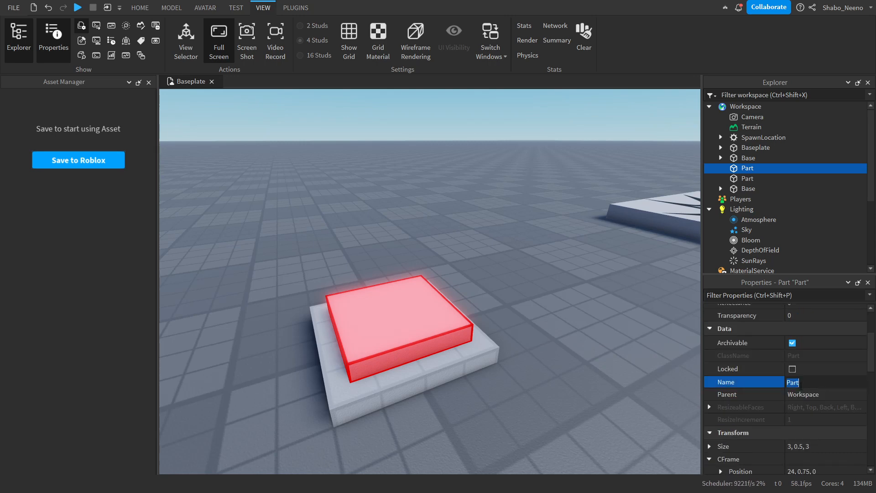
text(Pad1)
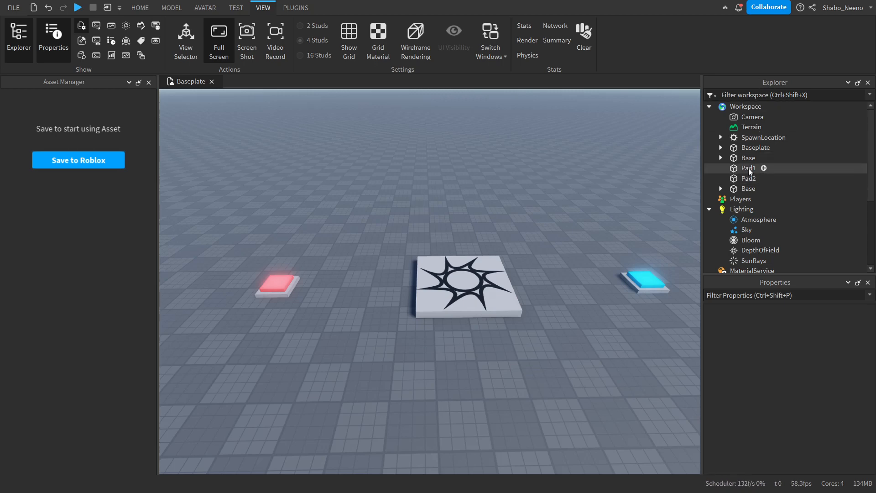
- Insert a new Script inside Pad1 via Insert Object
click(748, 168)
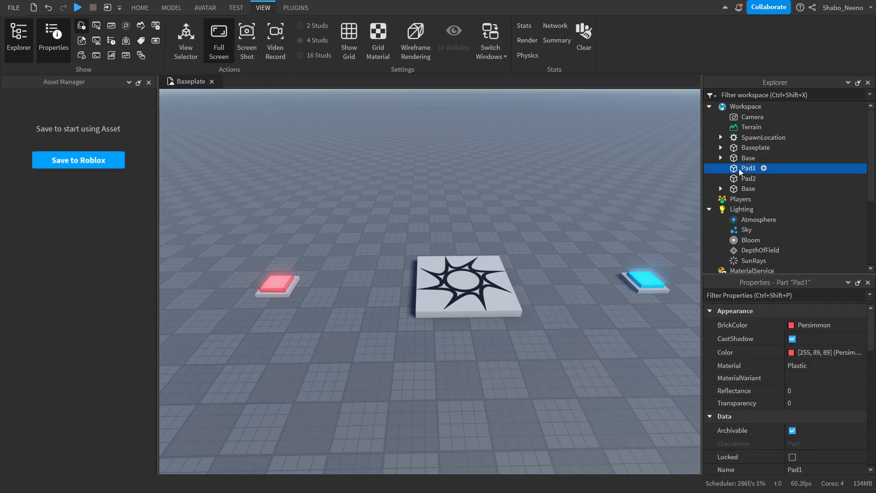
right_click(748, 168)
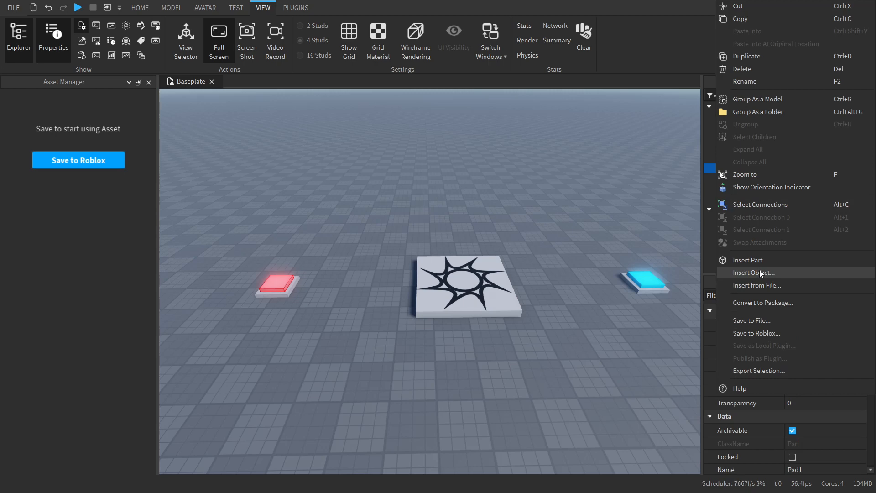
click(755, 272)
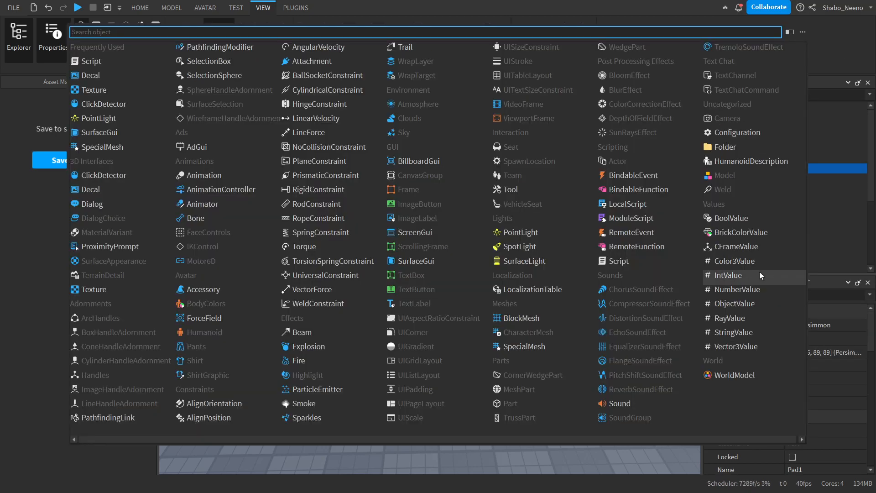
mouse_move(106, 61)
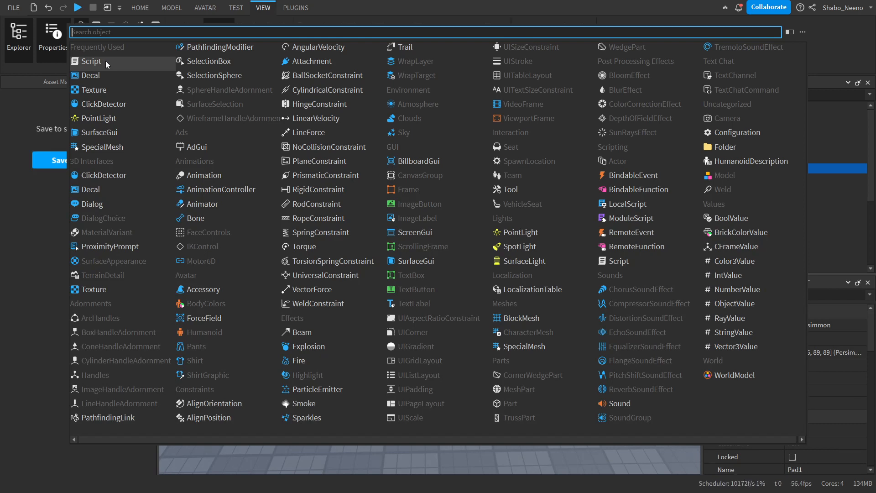
click(91, 61)
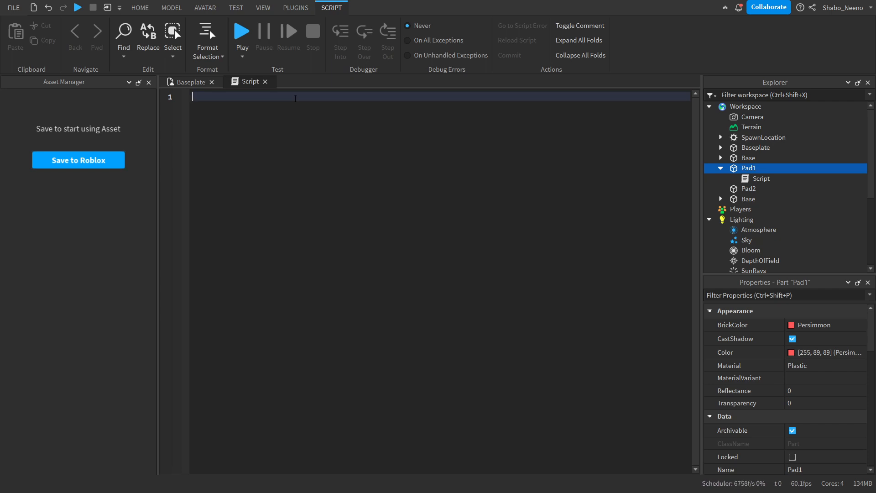
- Declare local pad1 = script.Parent, checking the script's parent in Explorer
text(local pad1)
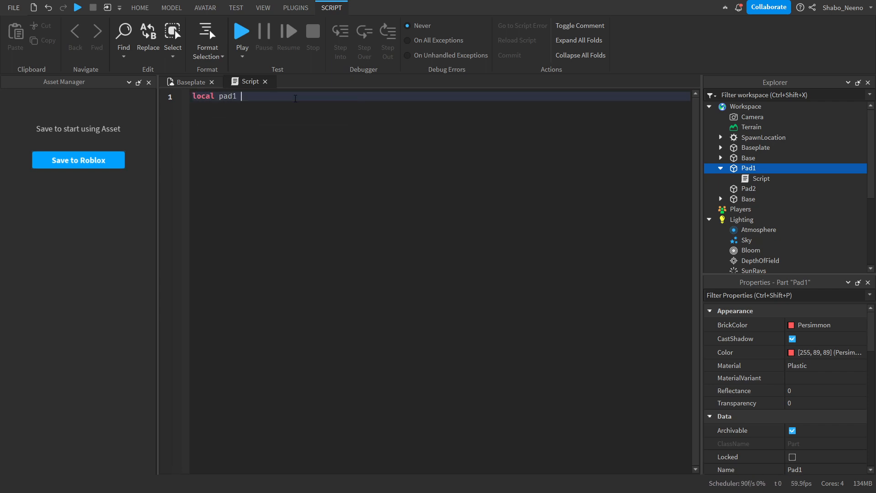
text(= script.Parent)
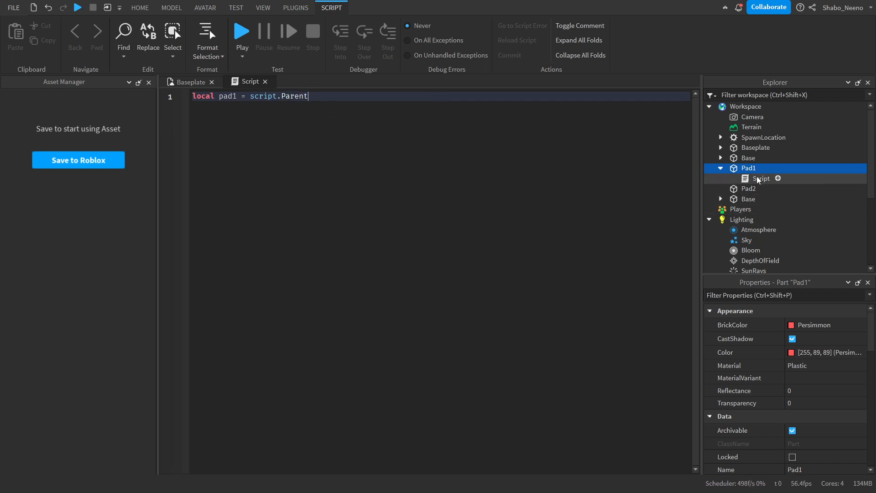
click(761, 177)
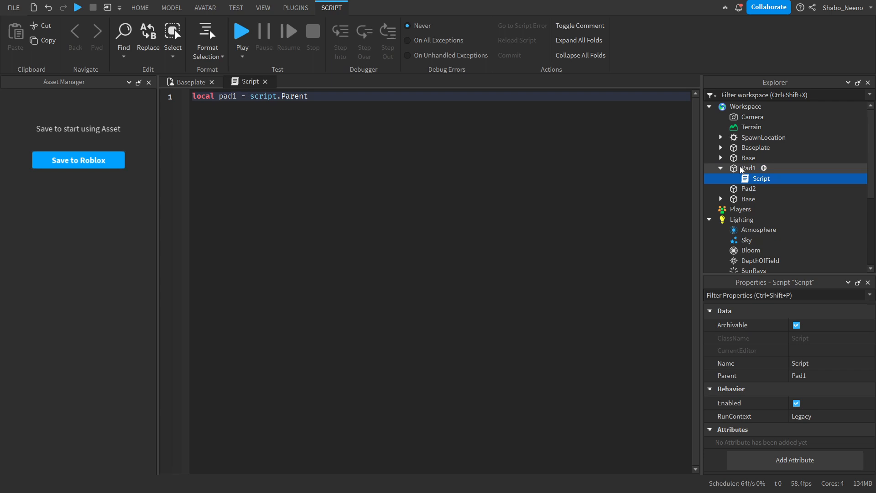
click(747, 168)
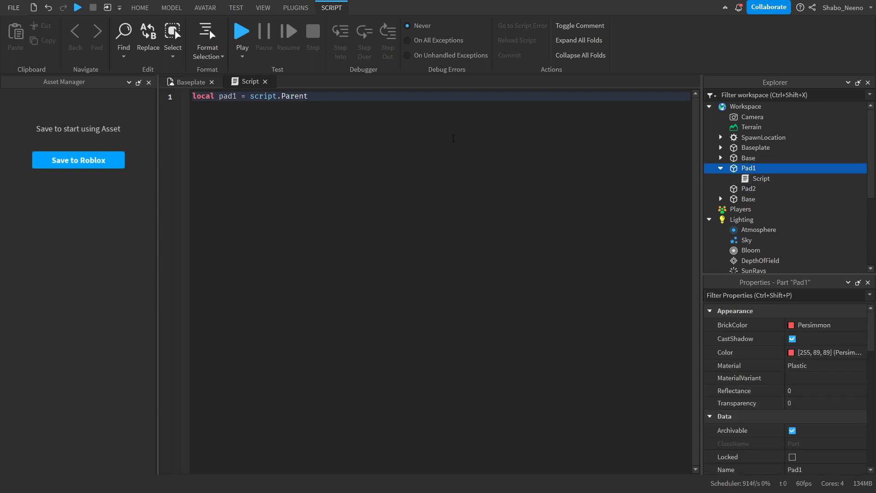
- Declare pad2 via workspace WaitForChild('Pad2') and cooldown = 1, leaving a blank line
text(local pad2 = workspace:WaitForChild('Pad2)
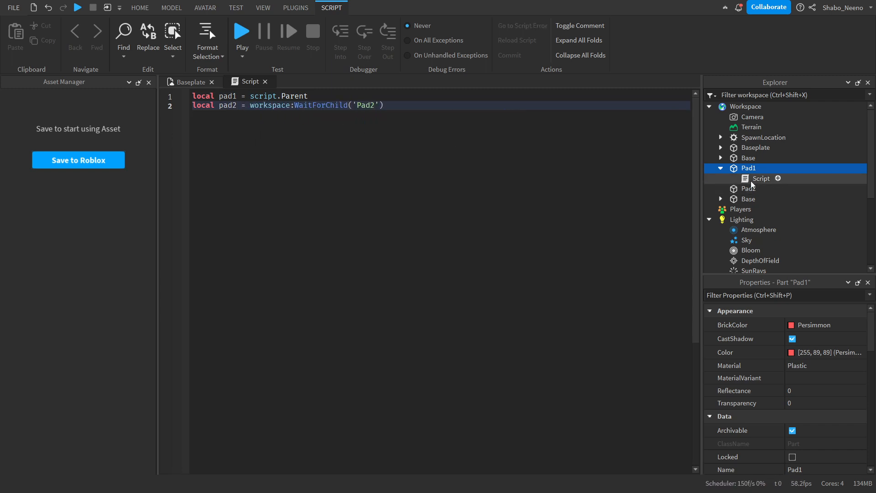
click(745, 106)
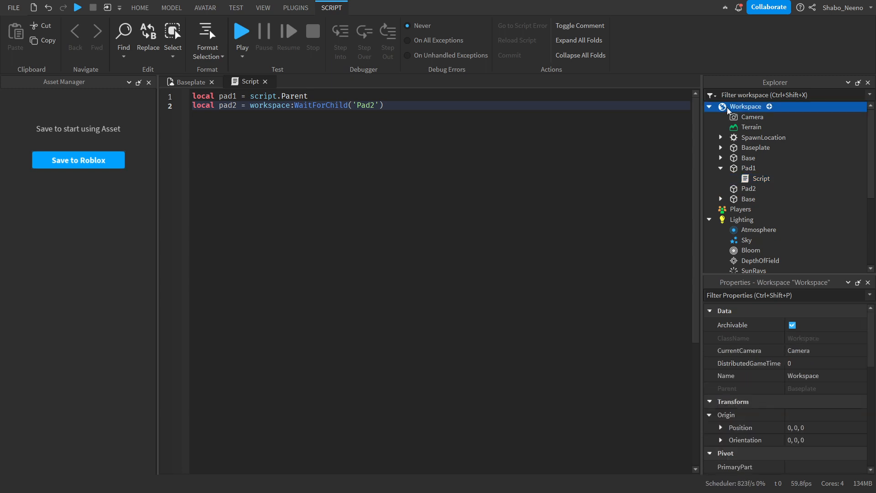
click(748, 188)
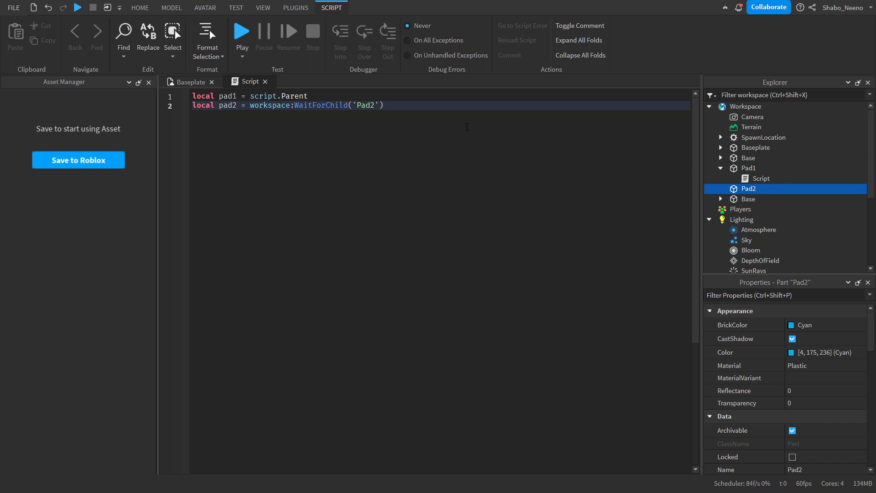
text(local c)
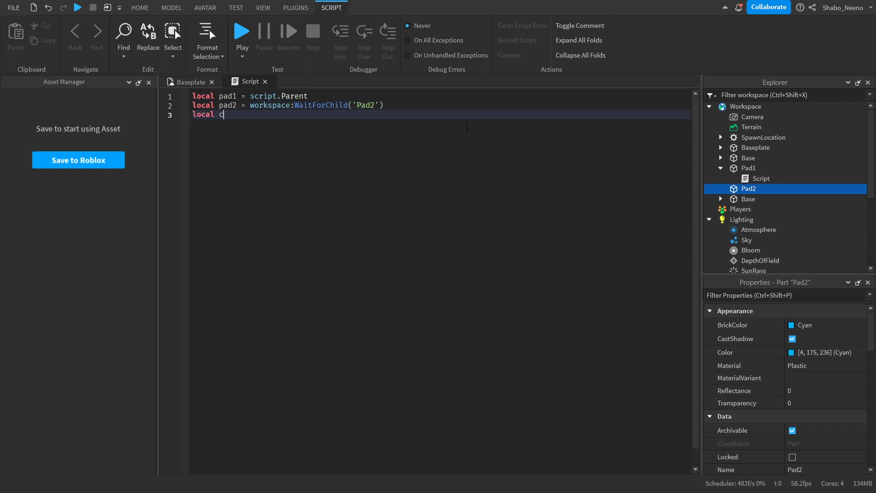
text(ooldown = 1)
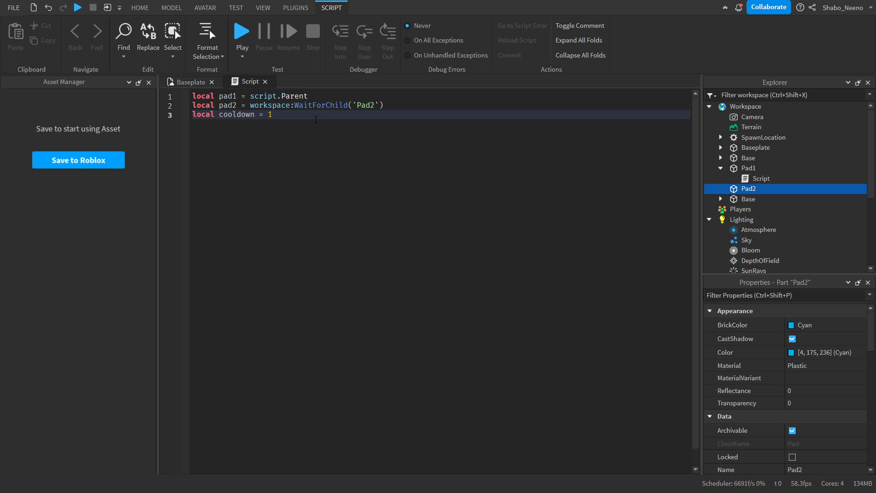
key(Enter)
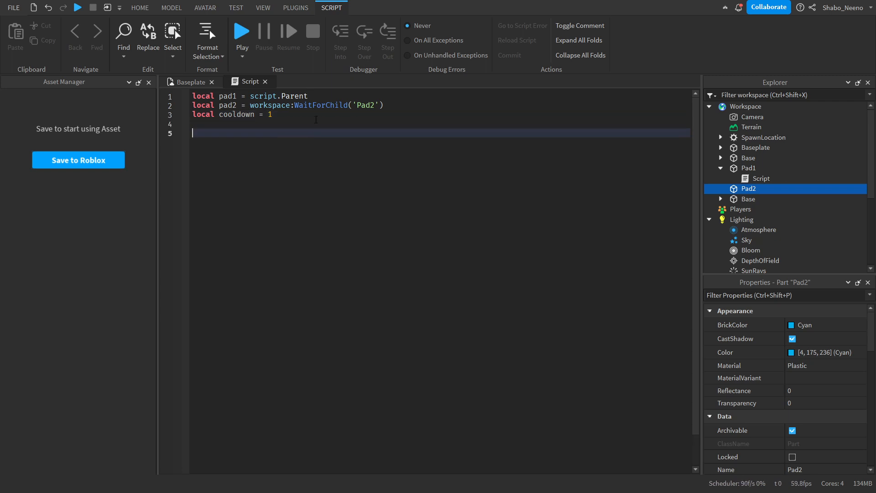
- Connect pad1.Touched to a function(hit) that finds the humanoid in hit.Parent
text(pad)
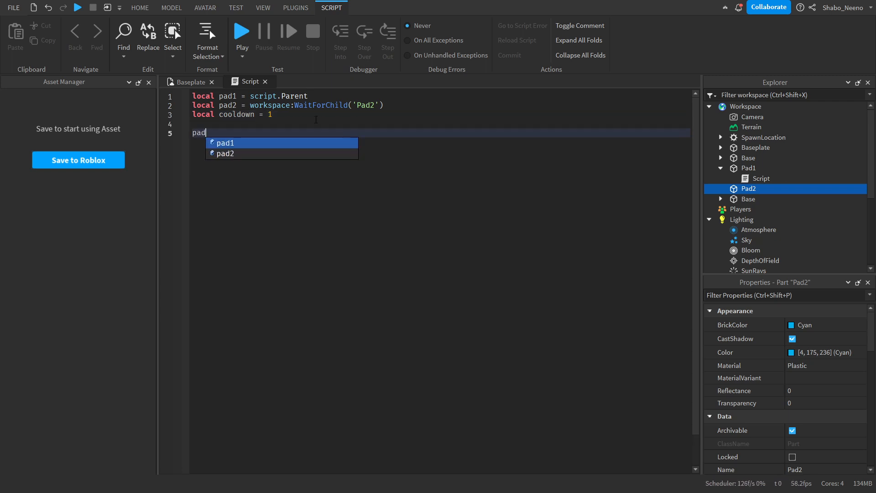
text(1.Touched:Connect(function))
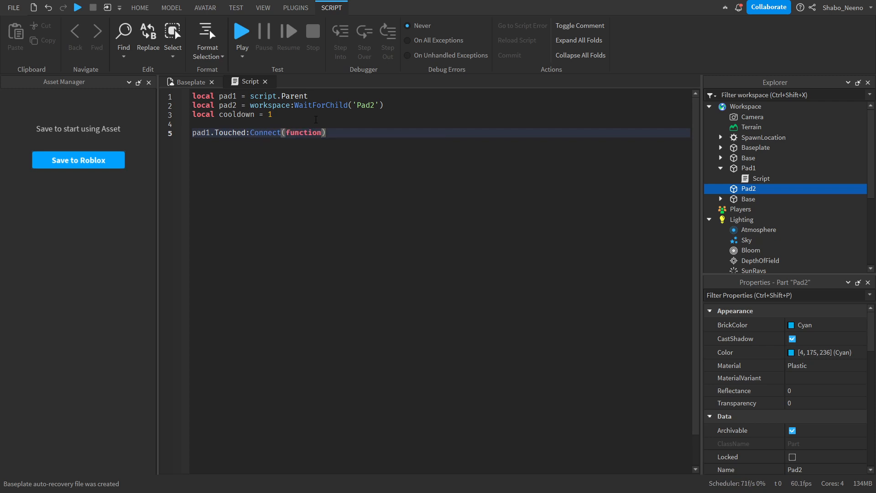
text(hit)
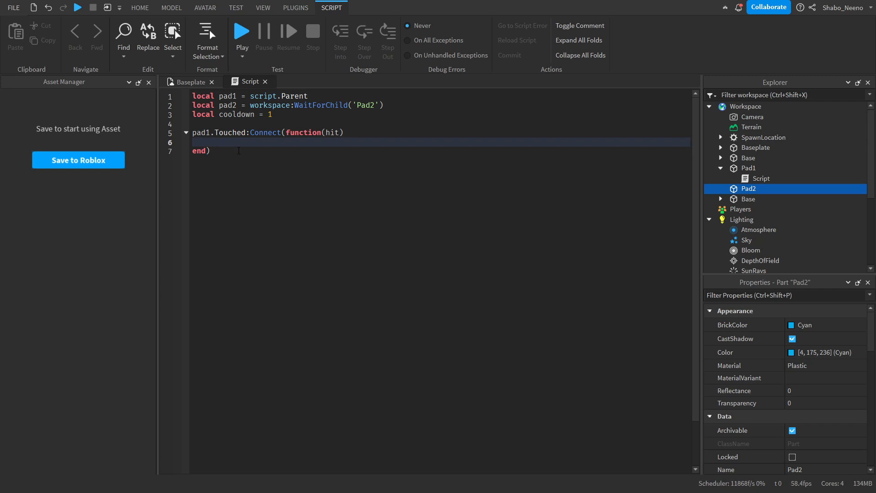
text(local hum)
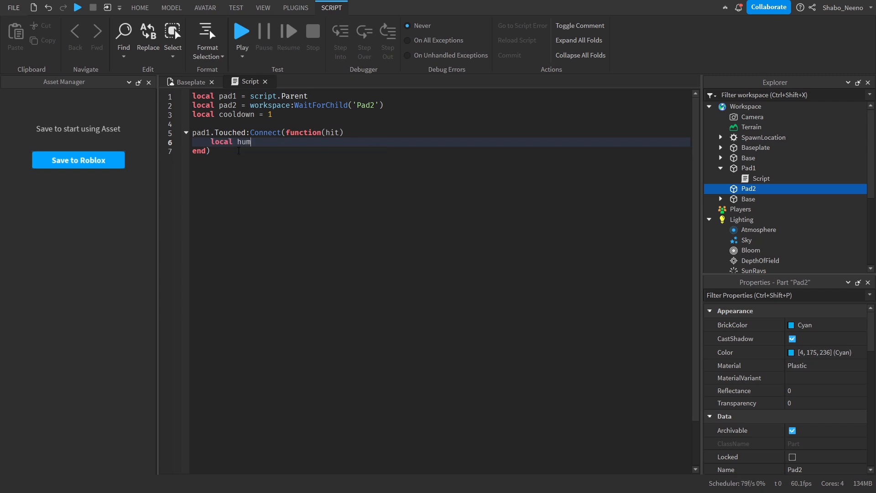
text(anoid = hit.Parent;)
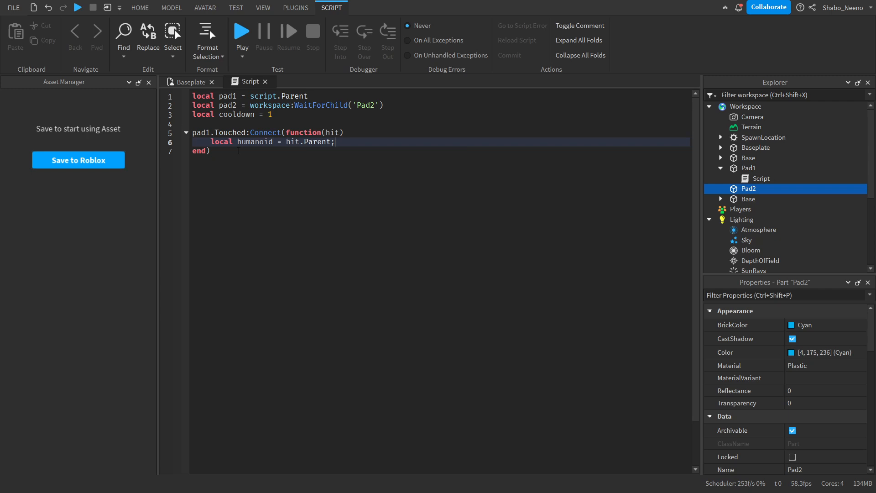
text(:FindFirstChildWhichIsA('W')
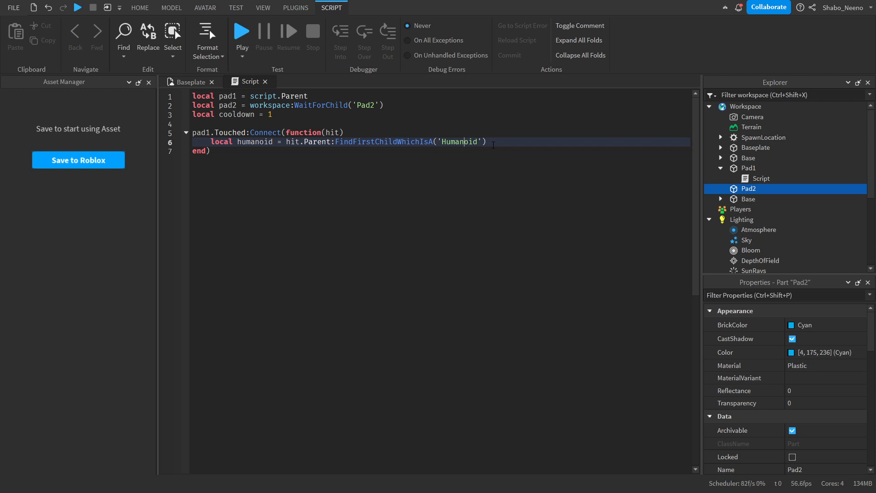
- Get HumanoidRootPart as root and check humanoid, root and Health above 0
text(local root)
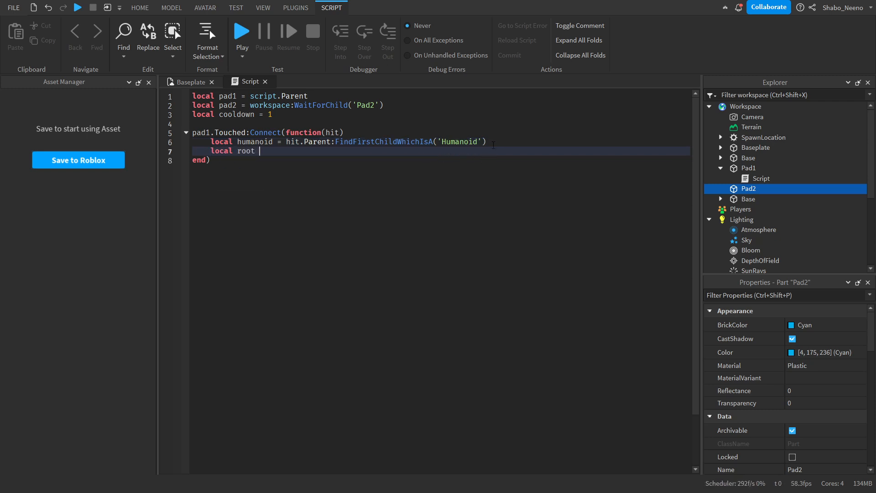
text(= hit.Parent:F)
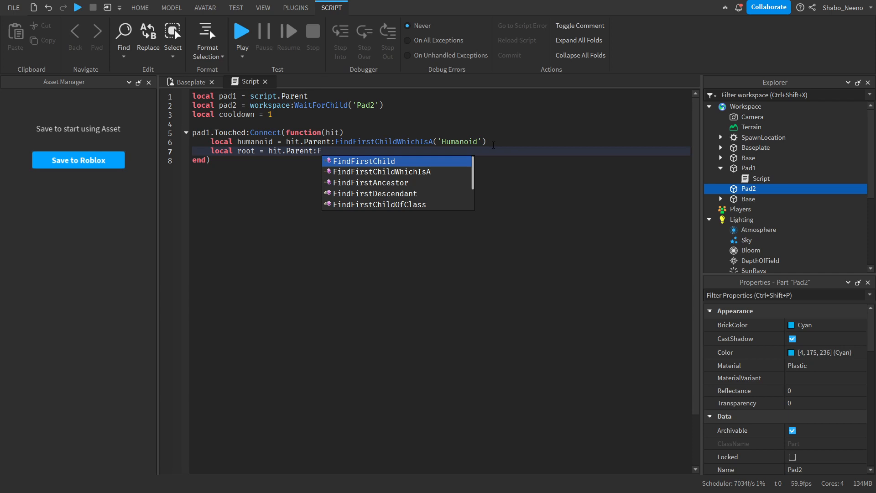
text(FindFirstChild('HumanoidRootPar)
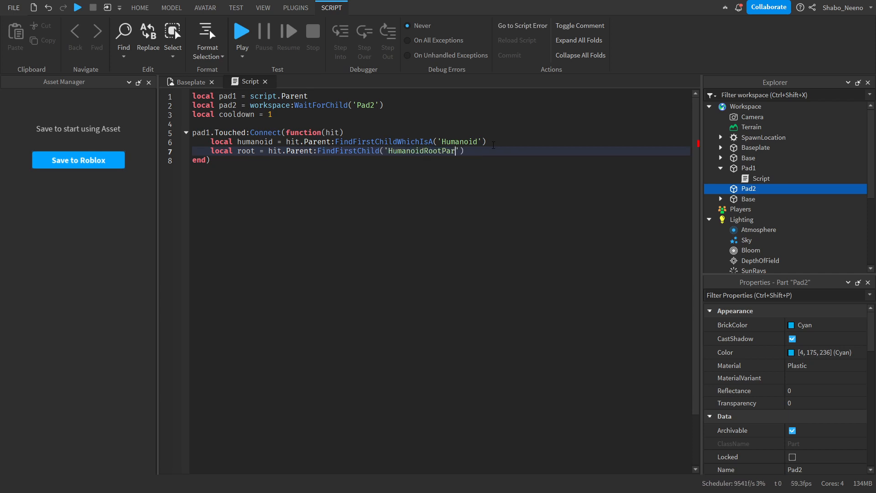
text(t)
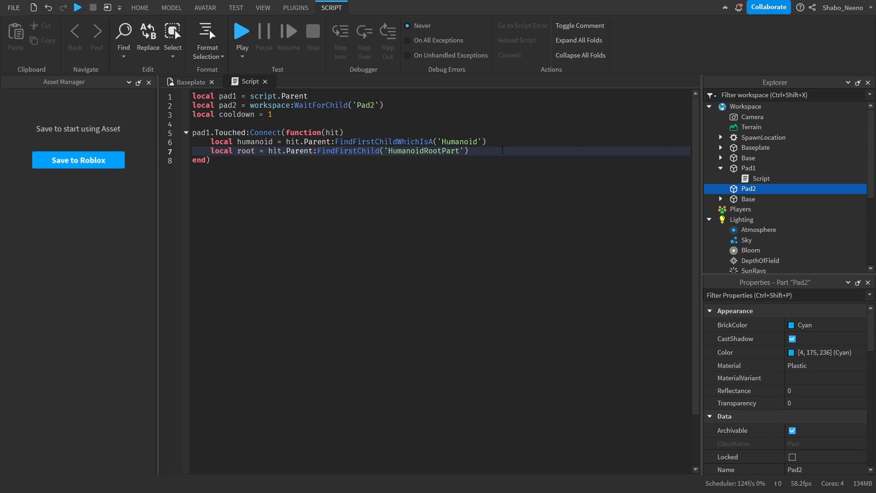
text(if humanoid and roo)
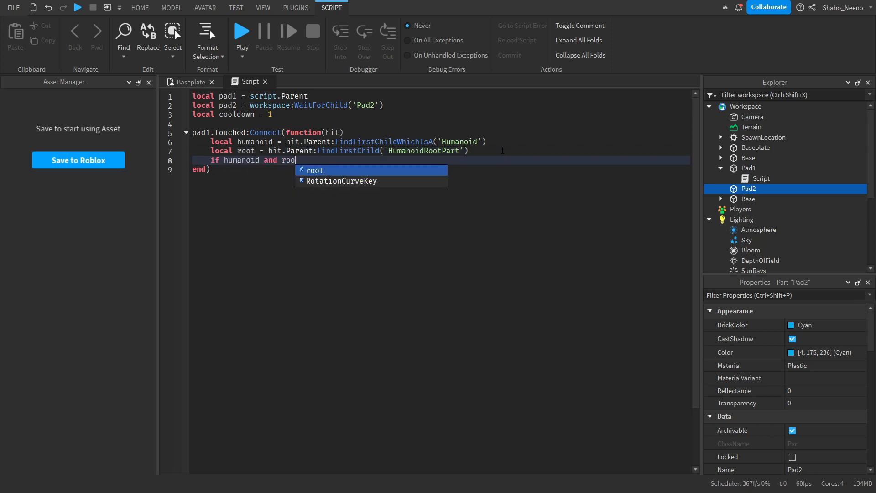
text(and humanoid.Health > 0 then)
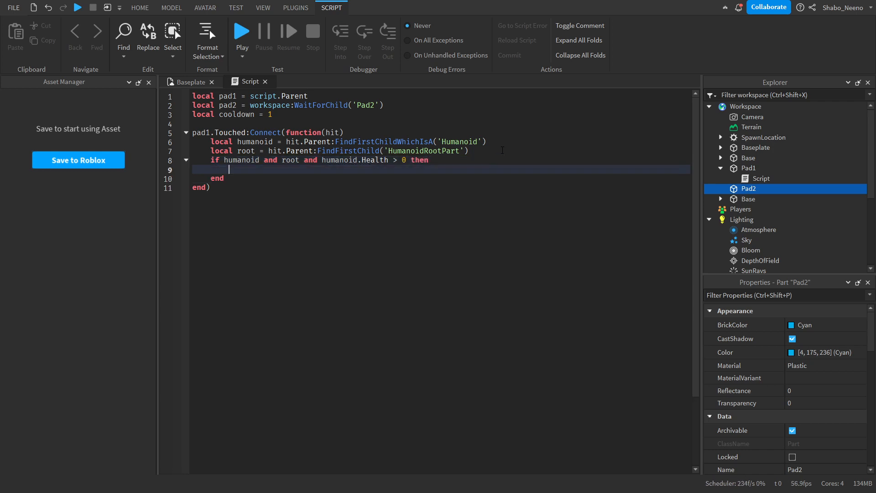
- Begin a local debounce variable after the cooldown line
click(272, 114)
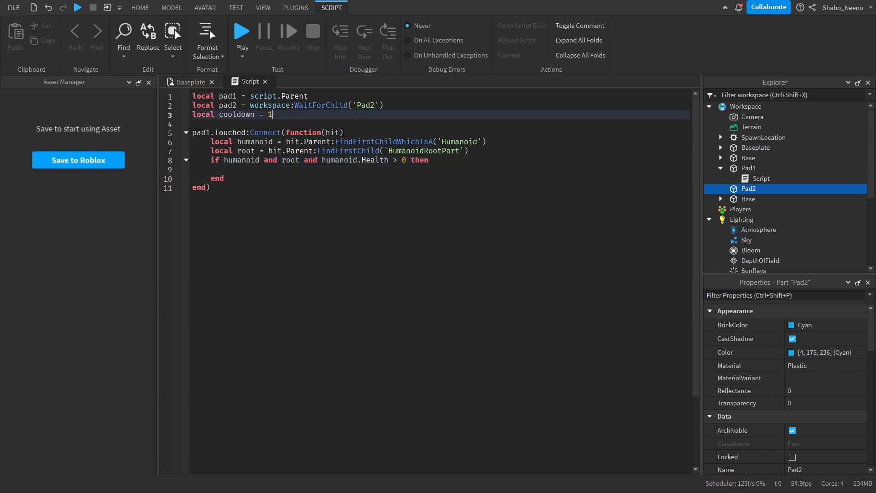
text(local debounce = true)
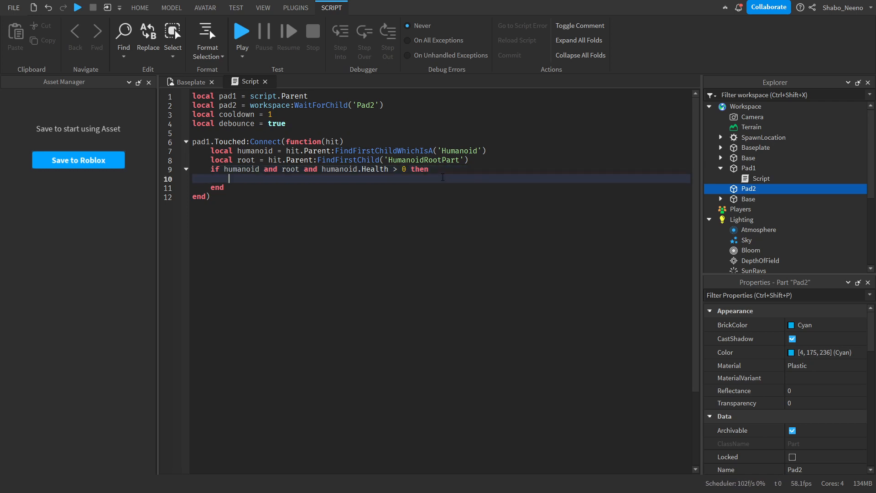
- Add an if debounce block that sets debounce = false
text(if debounce then)
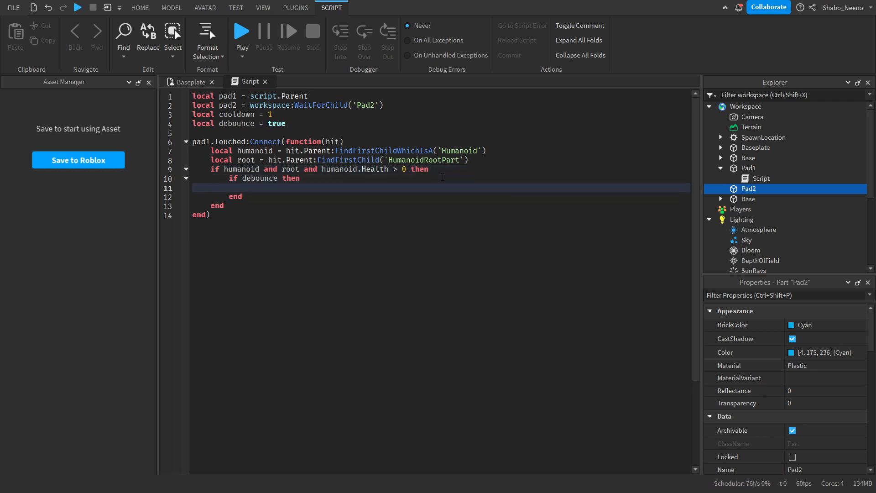
text(debounce = fa)
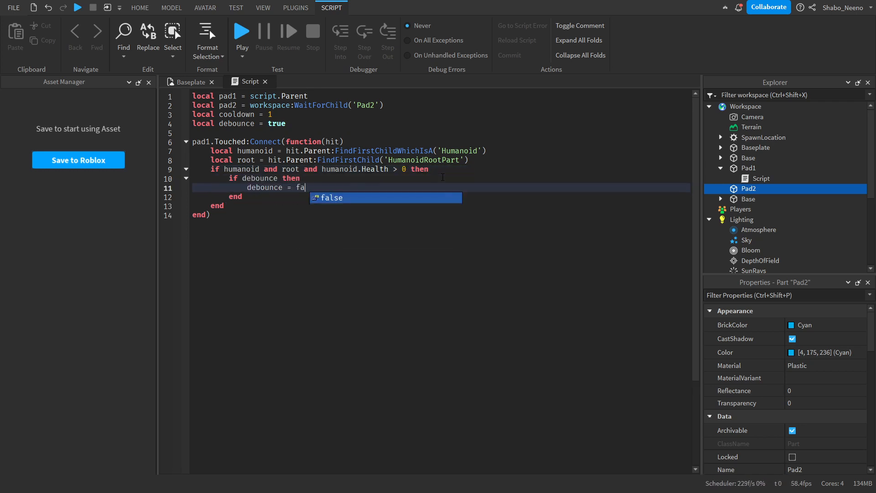
text(lse)
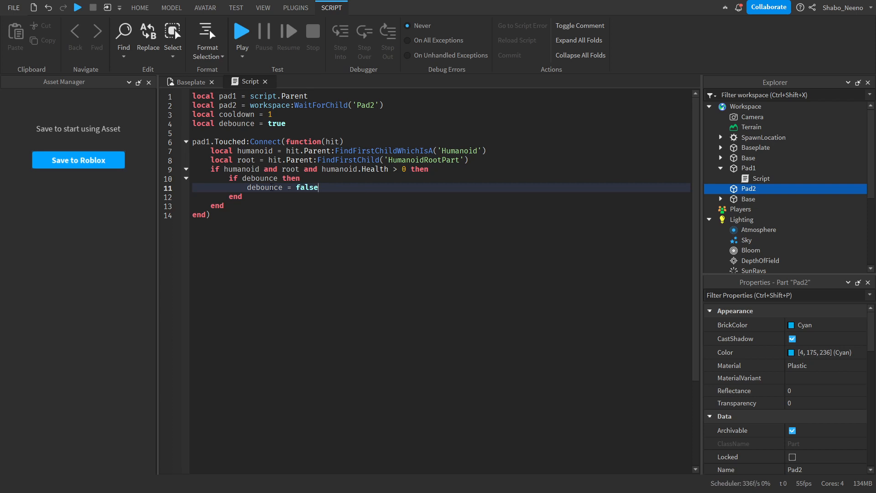
key(enter)
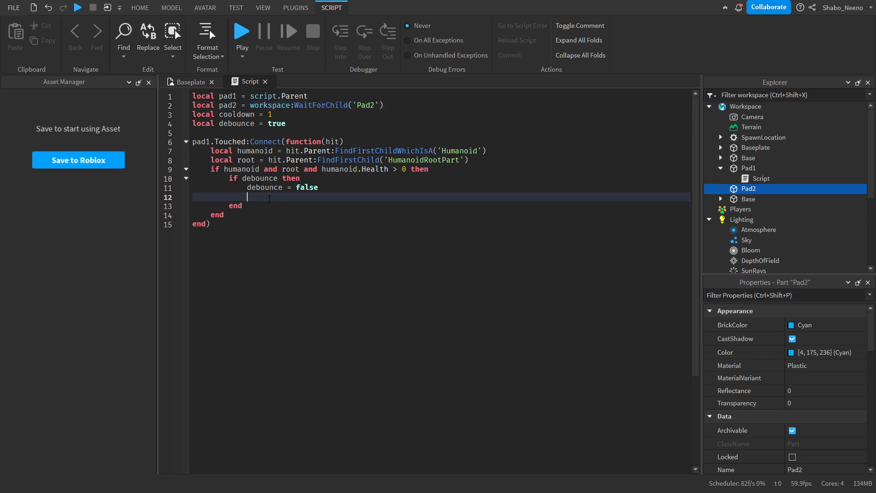
- Move the character with root.Parent:MoveTo(pad2.Position), checking Pad2 in Explorer
text(root.Parent:MoveT)
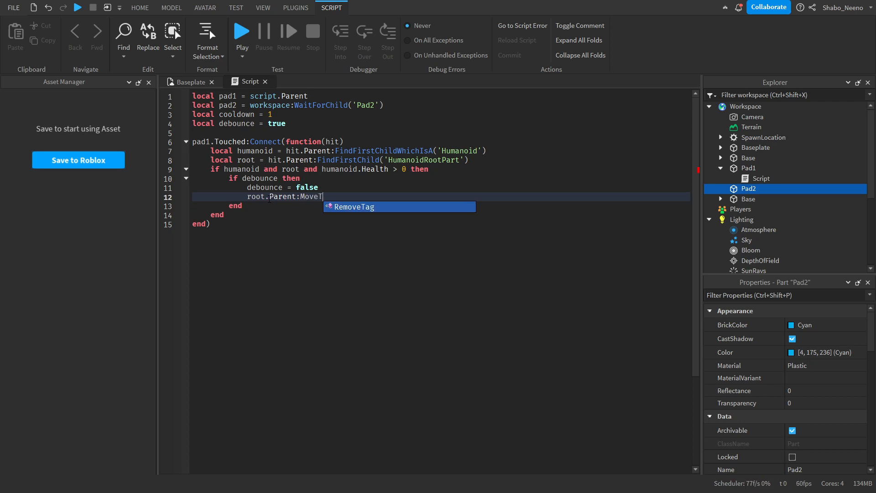
text((pad2.Posi)
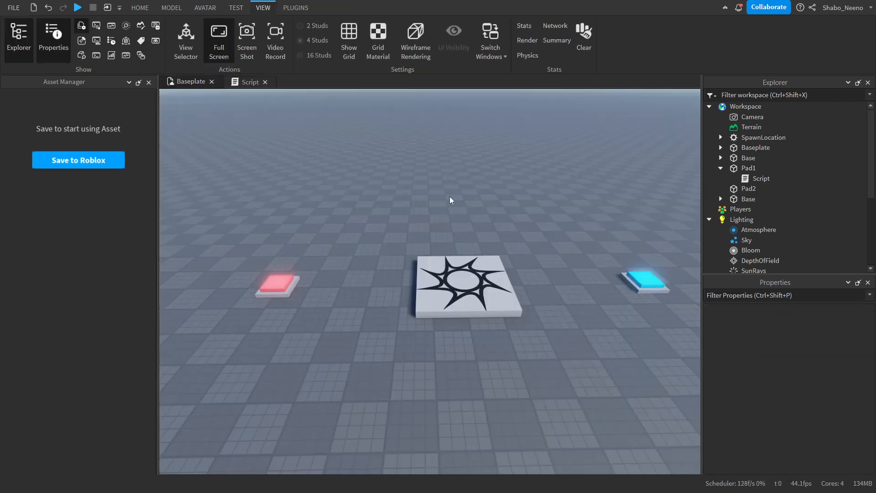
click(748, 168)
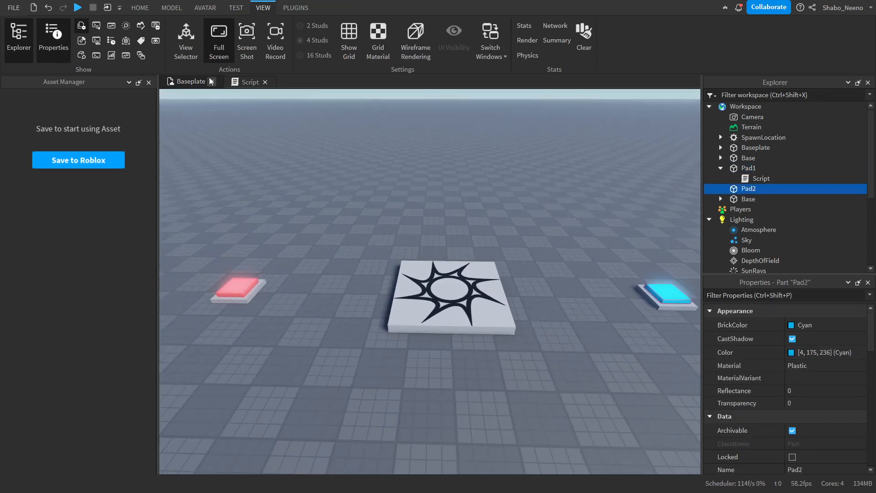
click(250, 81)
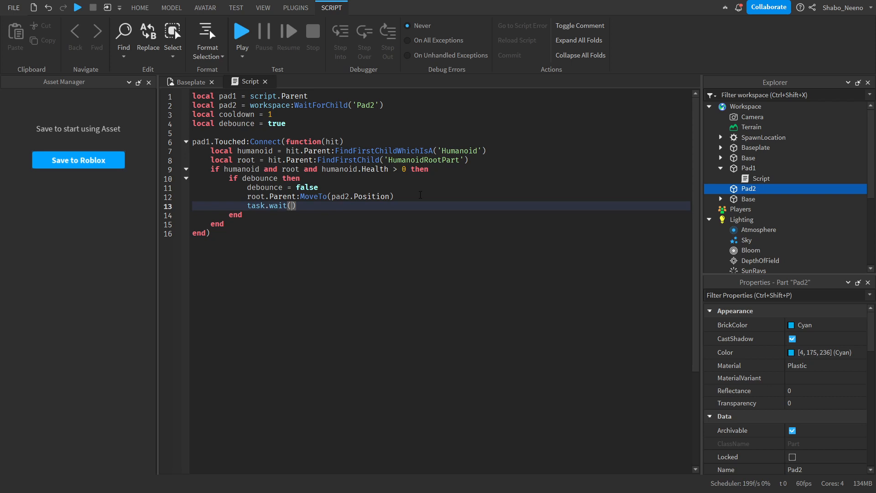
- Wait task.wait(cooldown) then set debounce = true
text(cooldown)
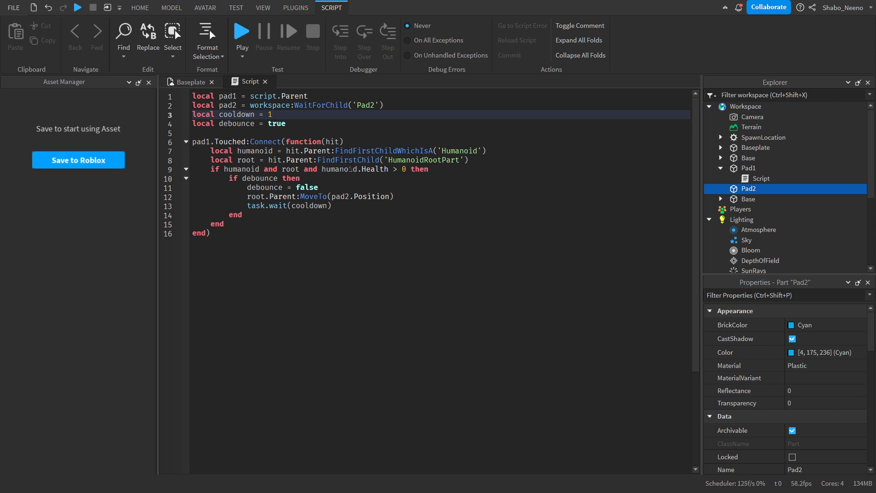
text(deb)
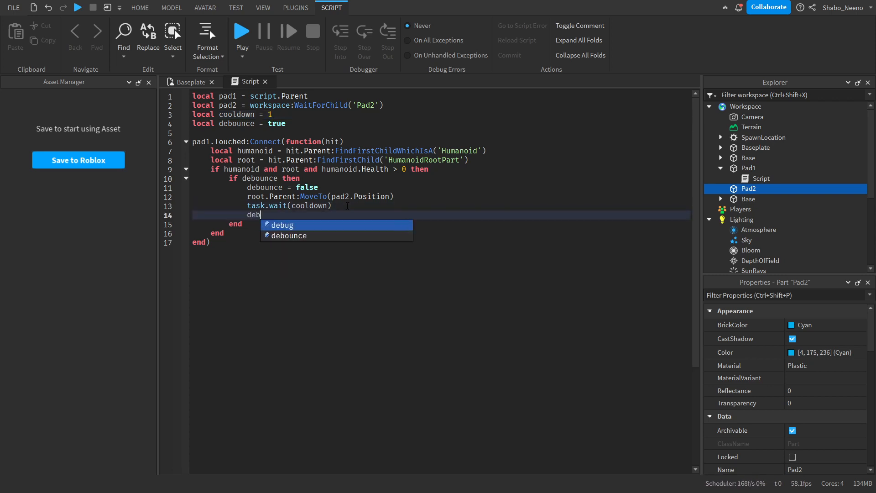
text(ounce = true)
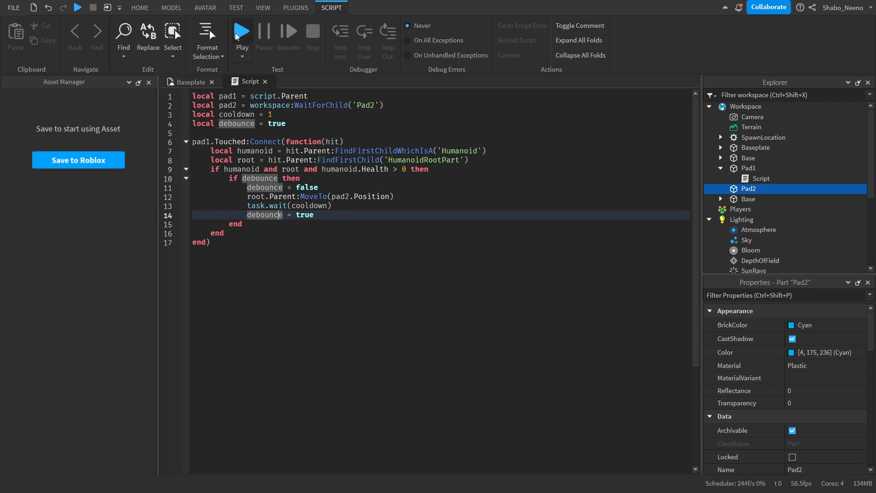
click(240, 31)
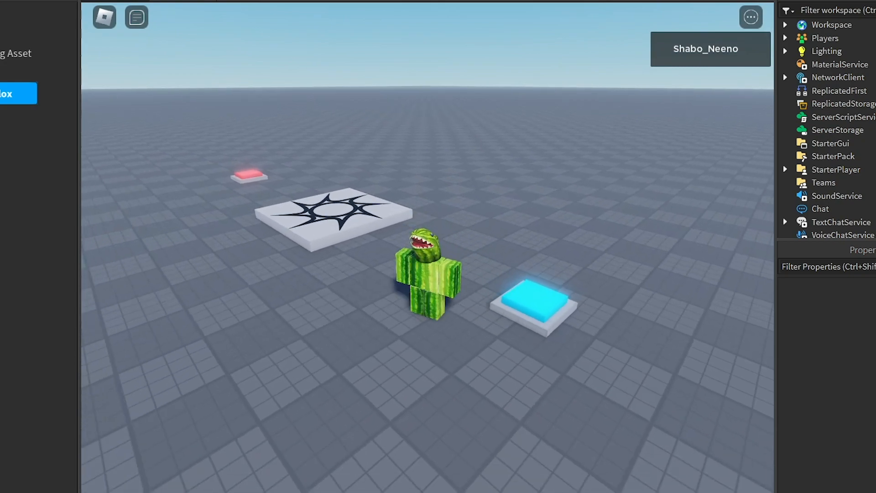
click(79, 7)
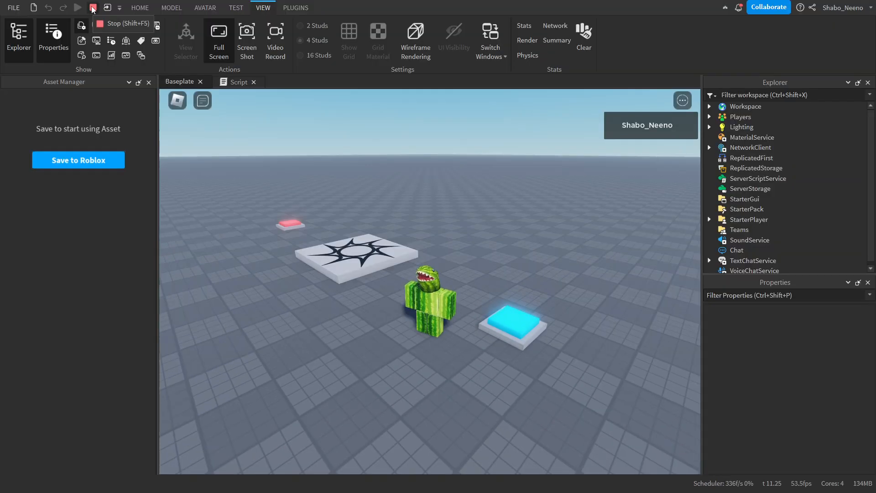
click(78, 9)
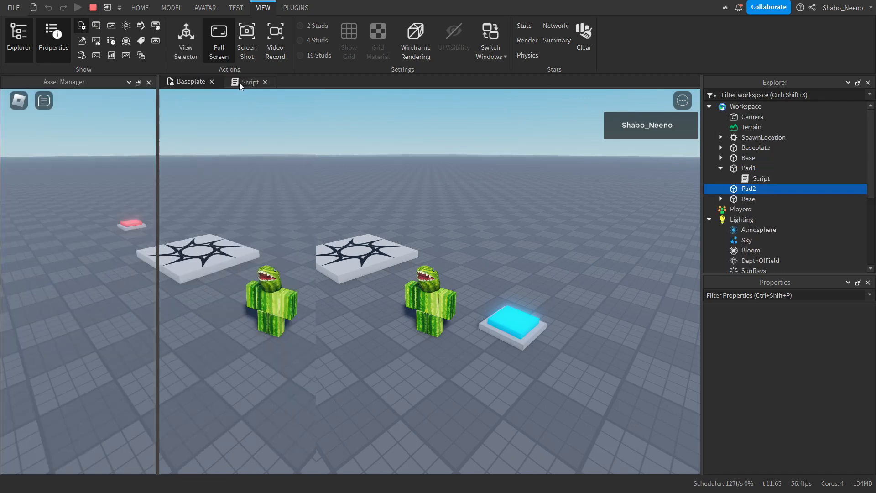
click(249, 81)
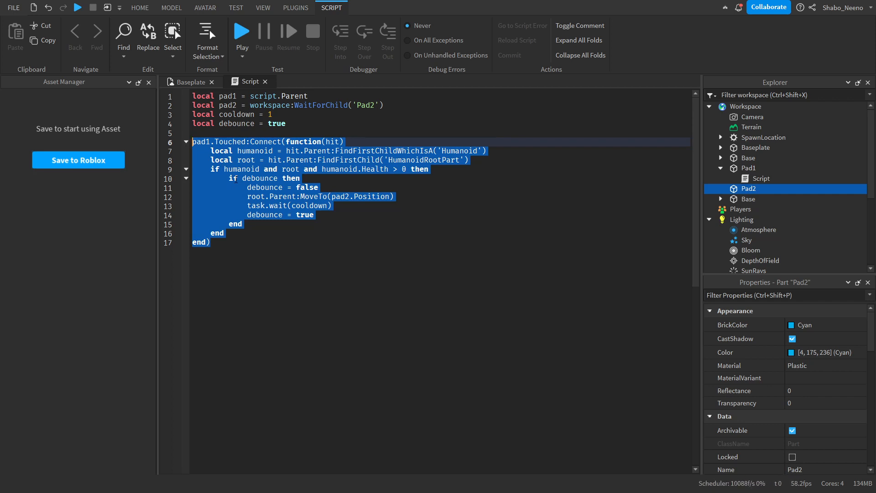
- Copy the selected pad1.Touched handler code for reuse
right_click(279, 195)
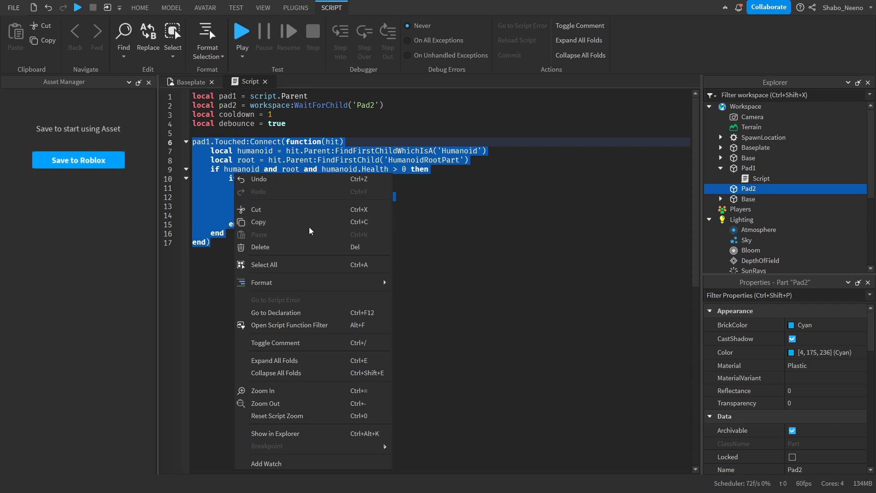
mouse_move(336, 231)
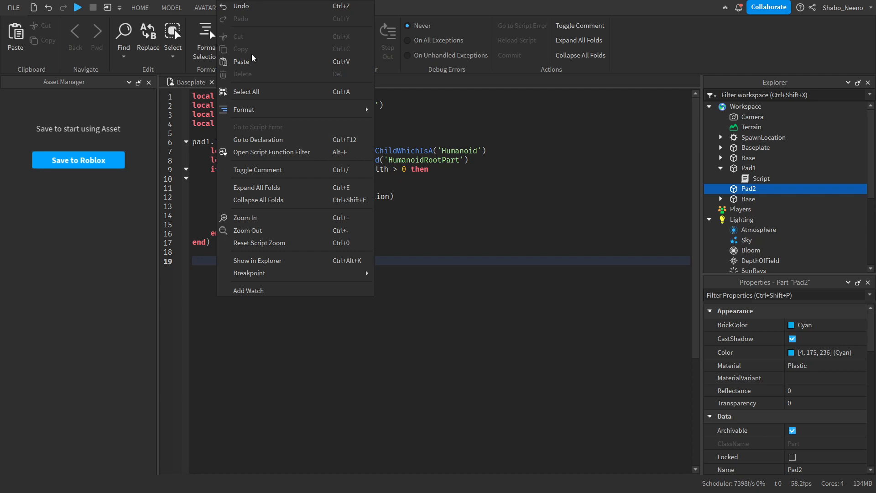
mouse_move(241, 61)
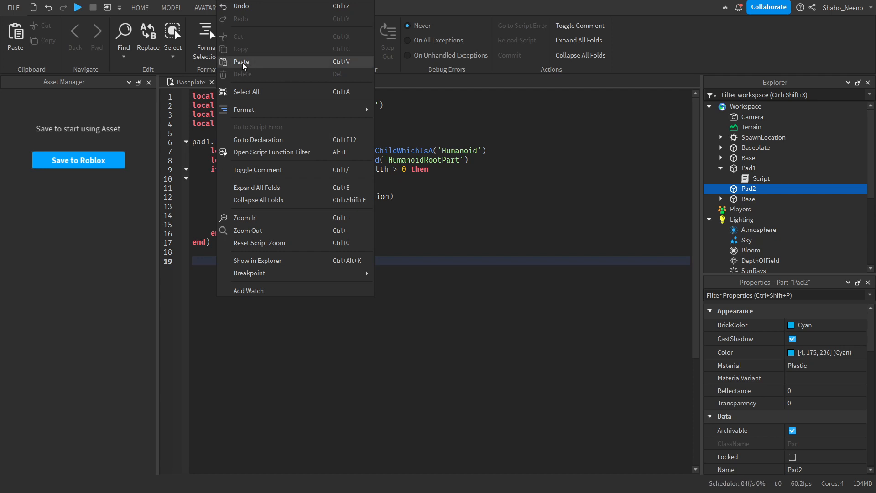
mouse_move(338, 63)
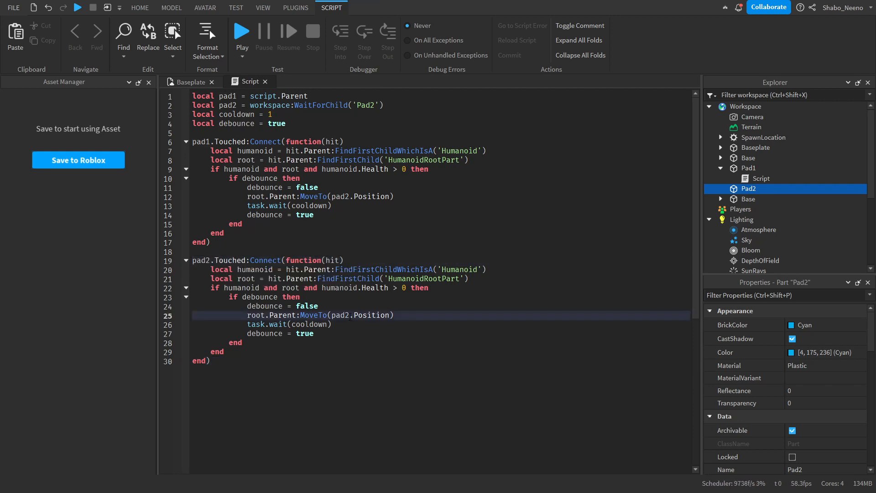
- Make the Pad2 handler MoveTo pad1.Position instead of pad2
text(pad1)
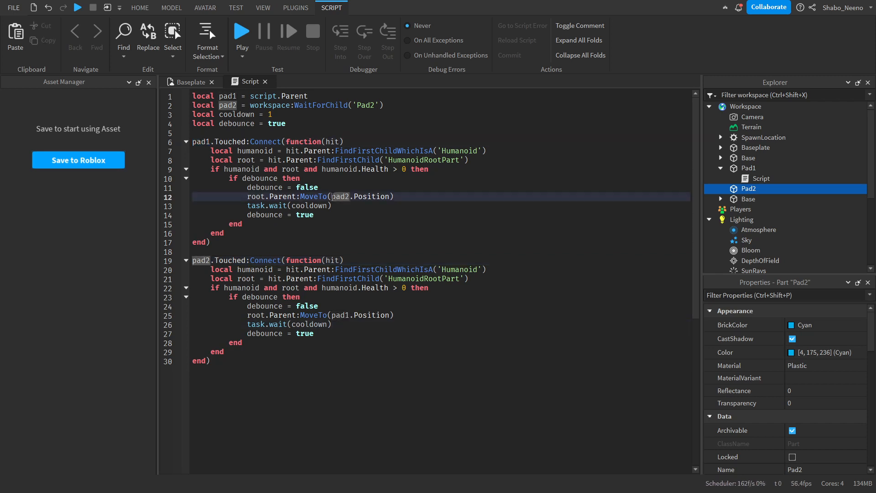
mouse_move(241, 31)
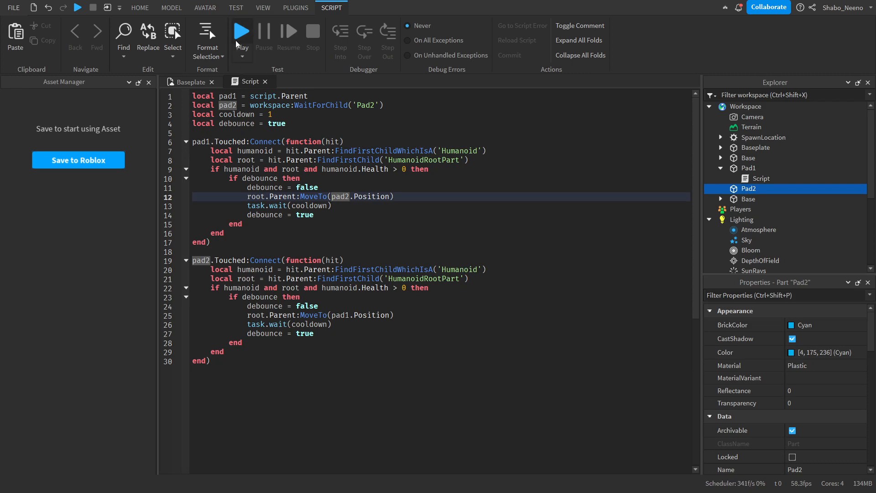
- Start a play test to try teleporting between the pads
click(241, 30)
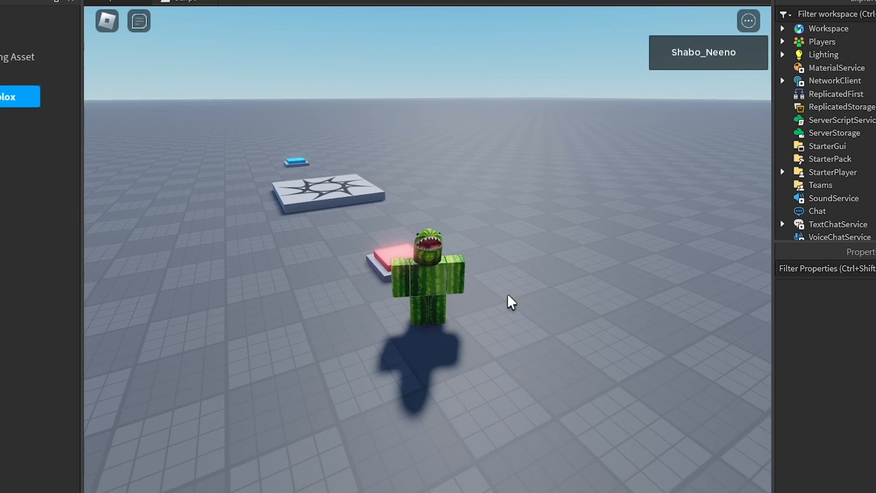
mouse_move(482, 184)
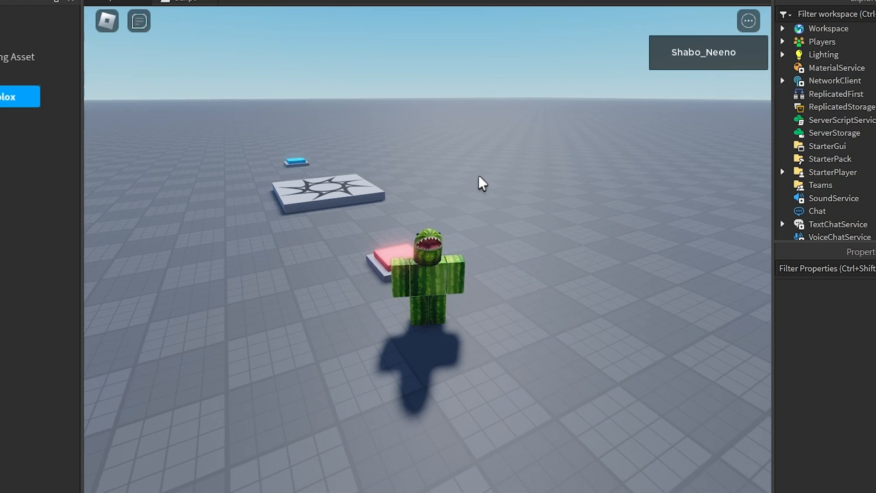